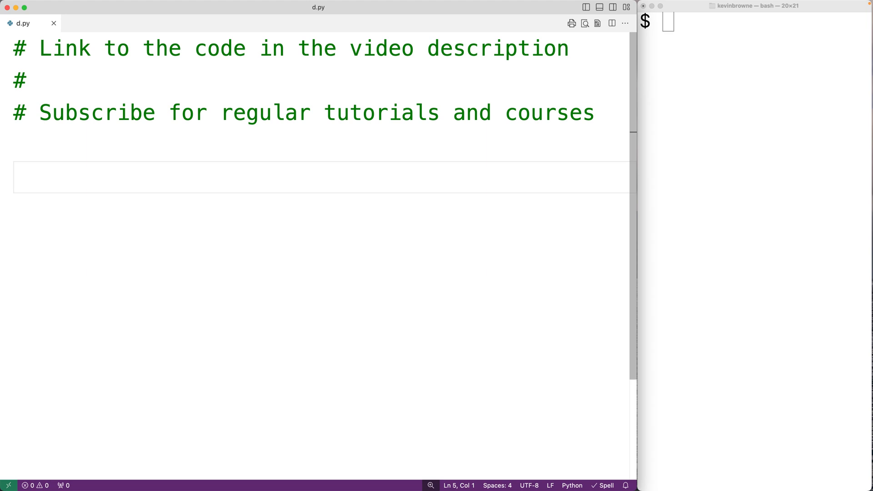
Define numbers_list = [2,6,7,9,3,4,10,11,15] in d.py
type("numb")
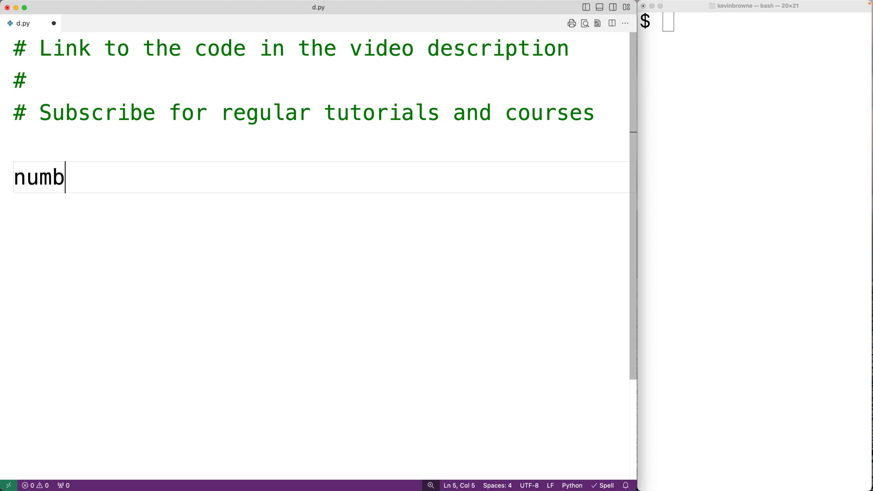
type("ers_list =")
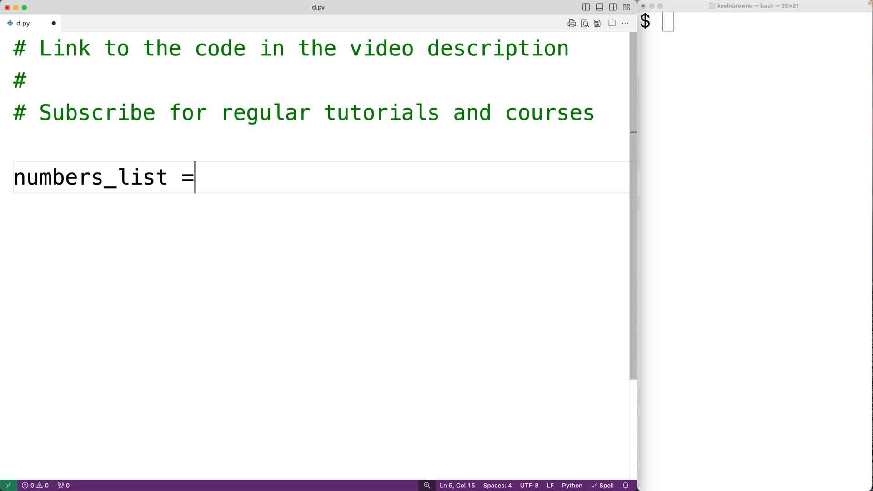
type("[2,")
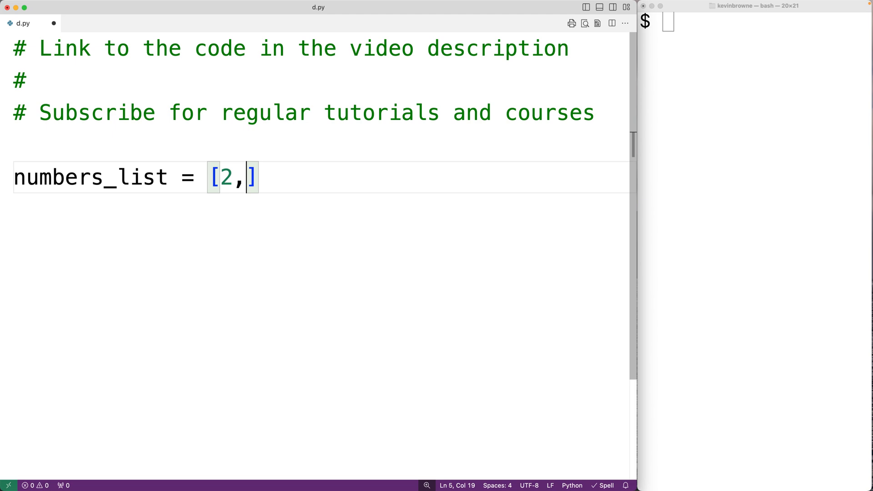
type("6,7,9,3")
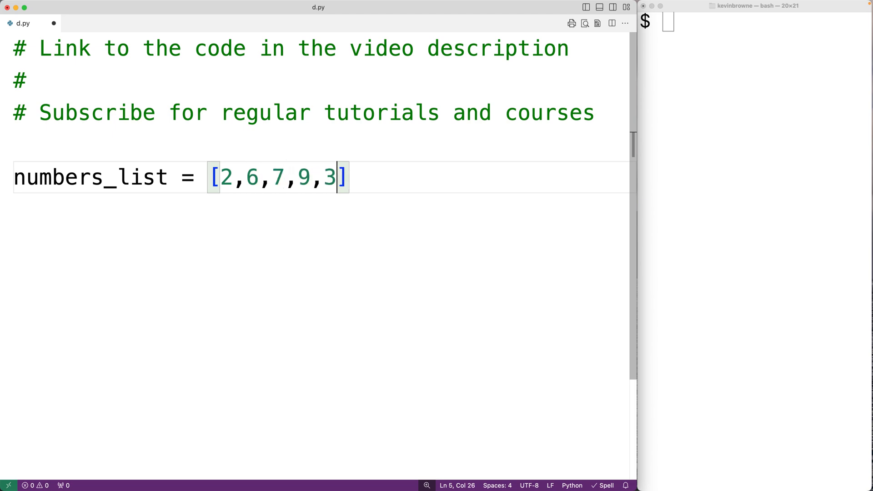
type(",4,10,1")
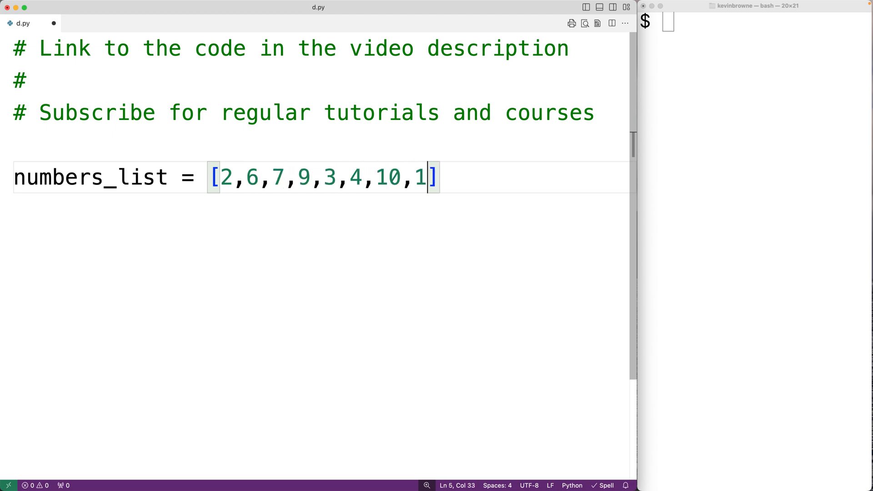
type(",15")
type("#")
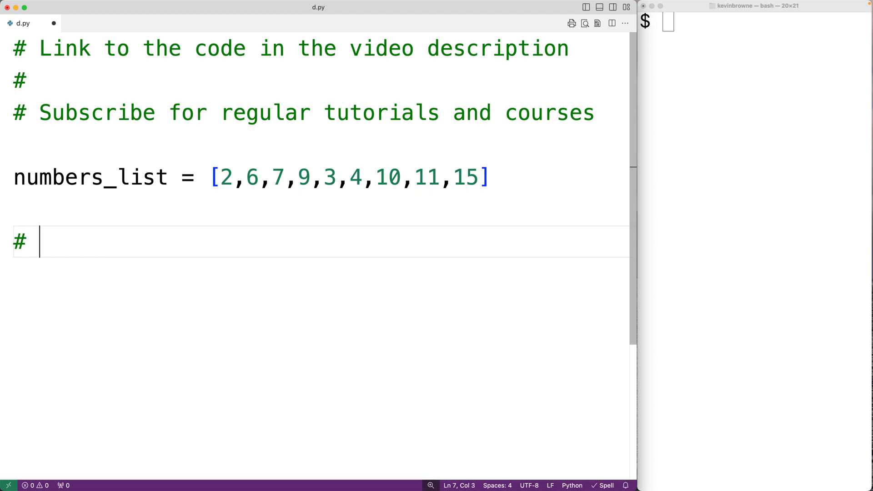
Write the comments '# 8 / 2 = 4 remainder 0' and '# 9 / 2 = 4 remainder 1'
type("8")
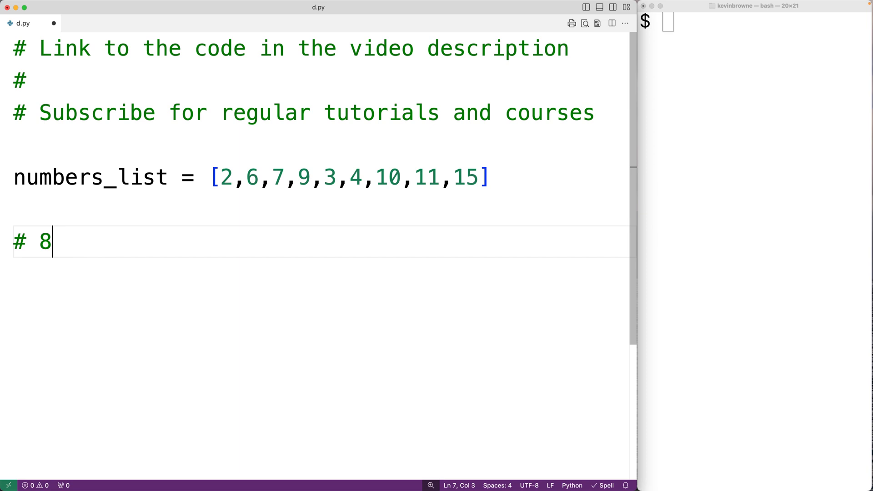
type("/ 2")
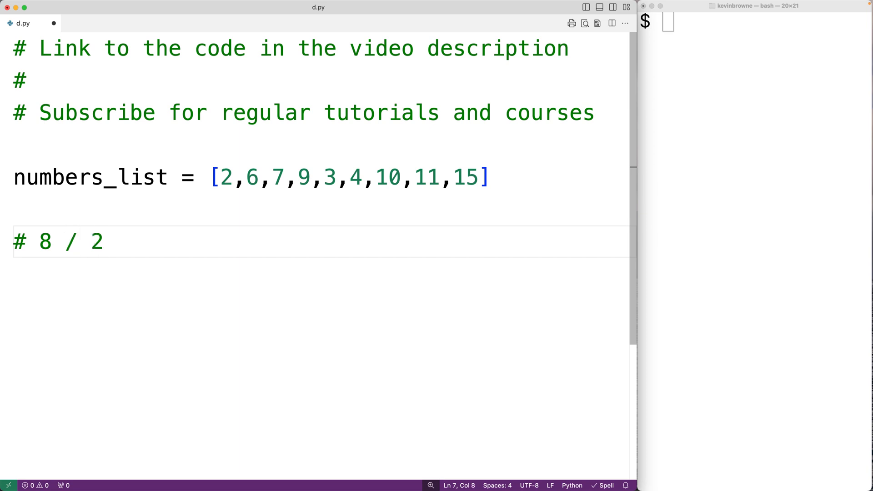
type("= 3")
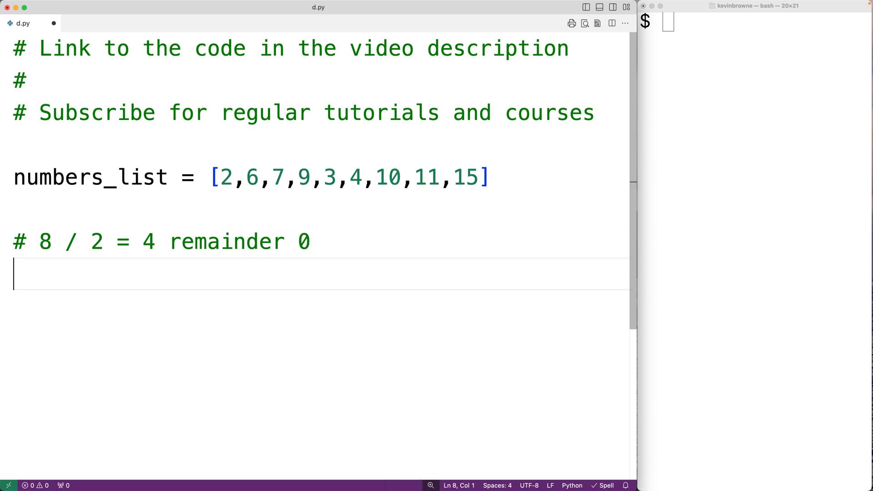
type("# 9 /2")
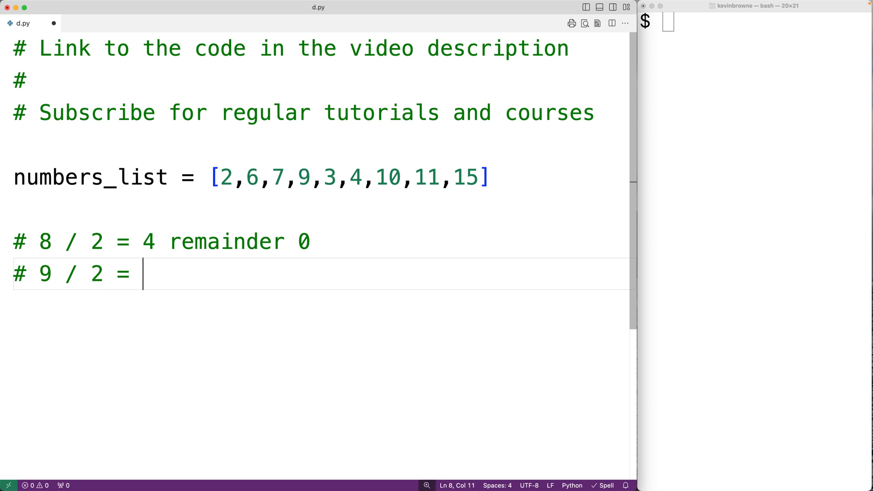
type("4 remainder 1")
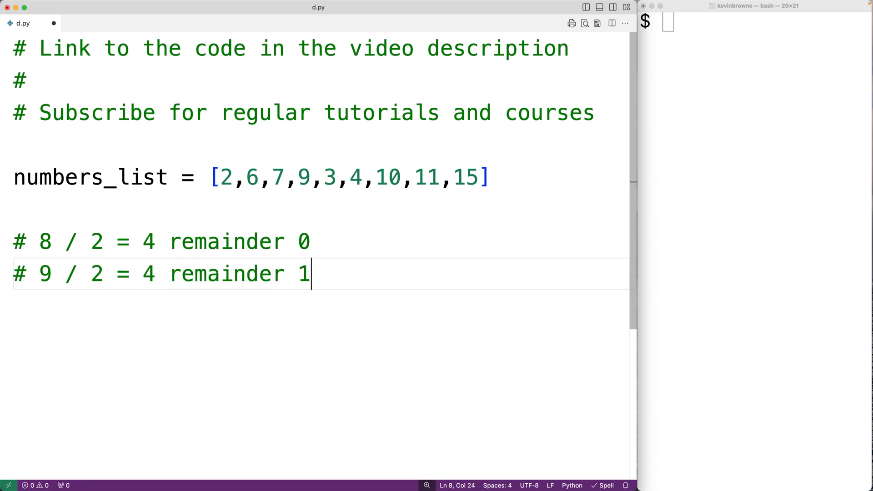
mouse_move(317, 270)
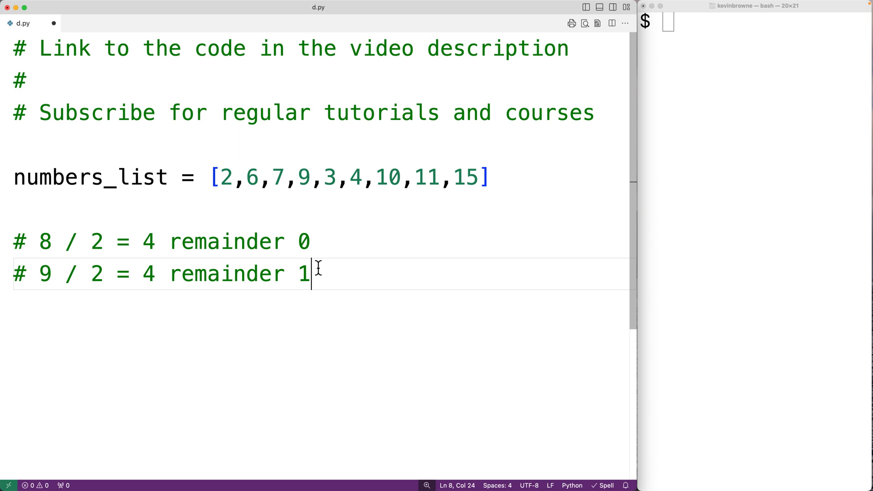
double_click(44, 273)
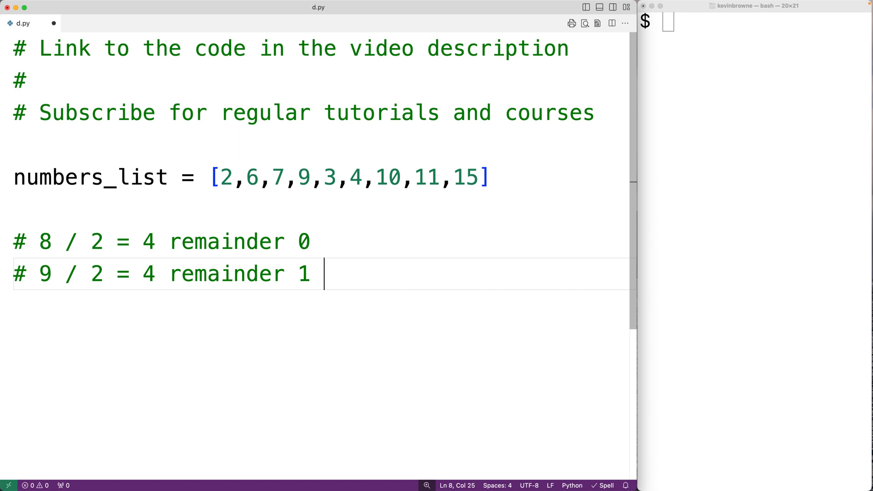
Rewrite the division comments as modulus checks '# 8 % 2 == 0' and '# 9 % 2 == 1'
left_click_drag(130, 241, 312, 274)
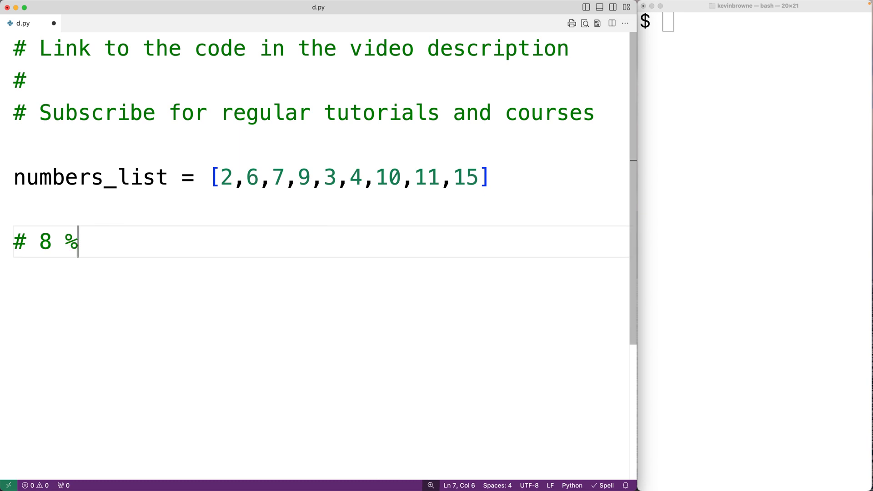
type("2 == 0")
type("# 9")
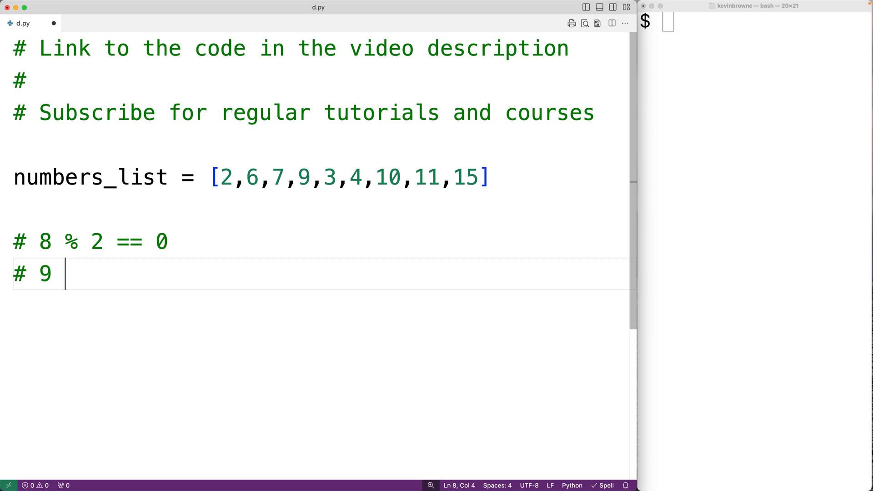
type("% 2 ==")
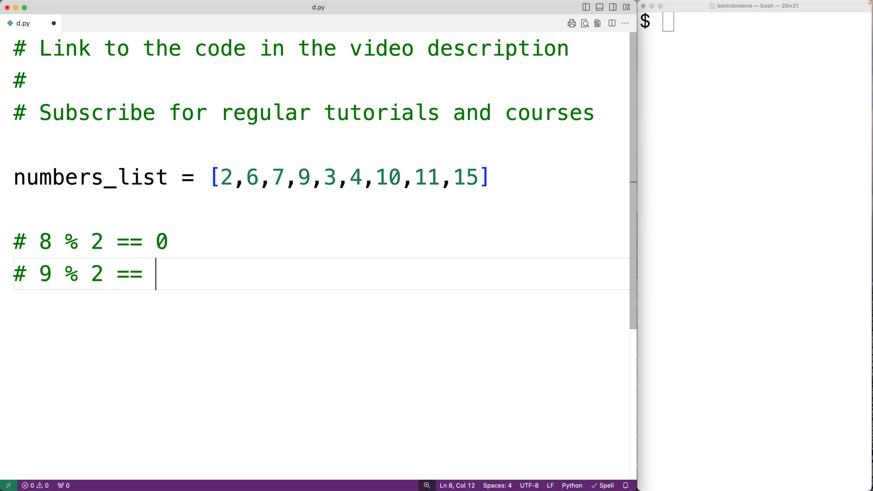
type("1")
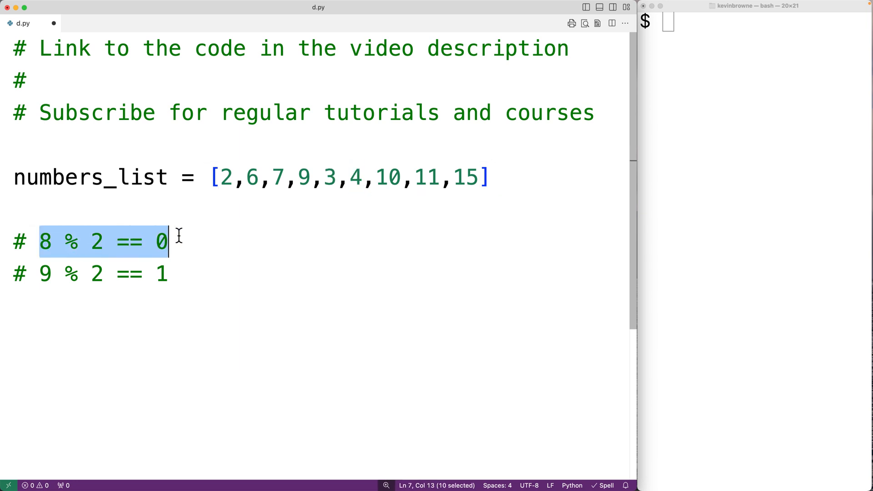
double_click(388, 177)
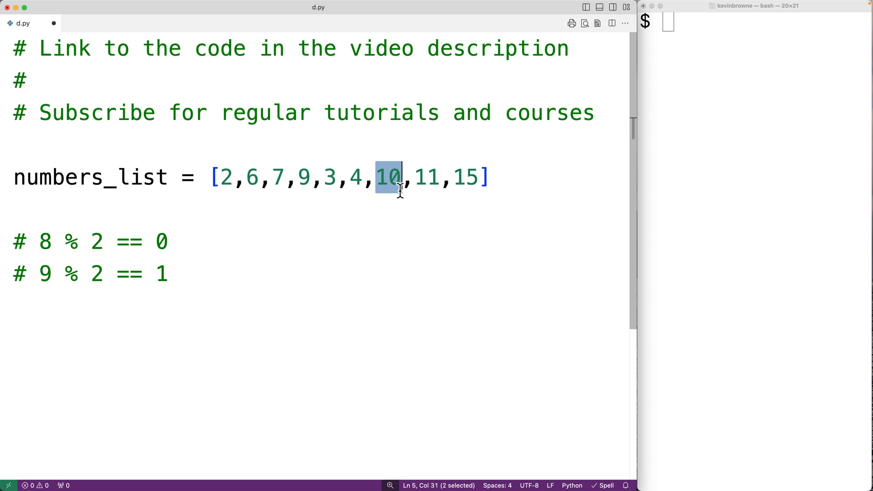
double_click(427, 177)
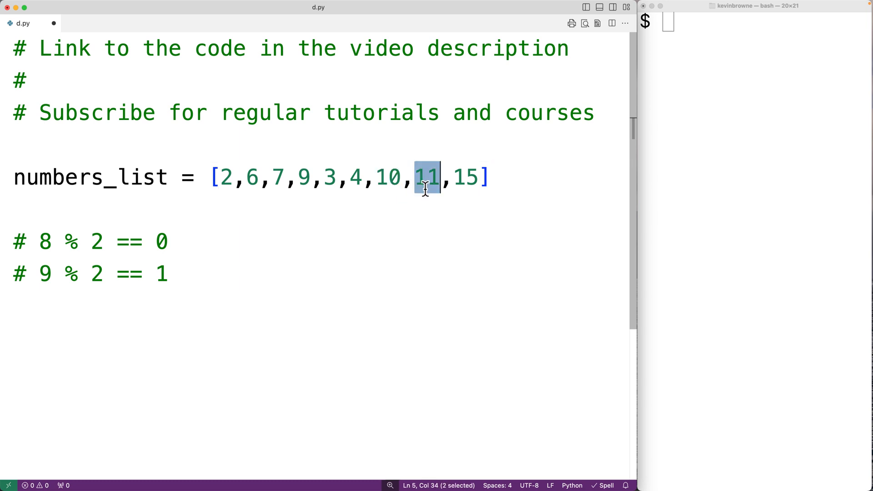
mouse_move(484, 177)
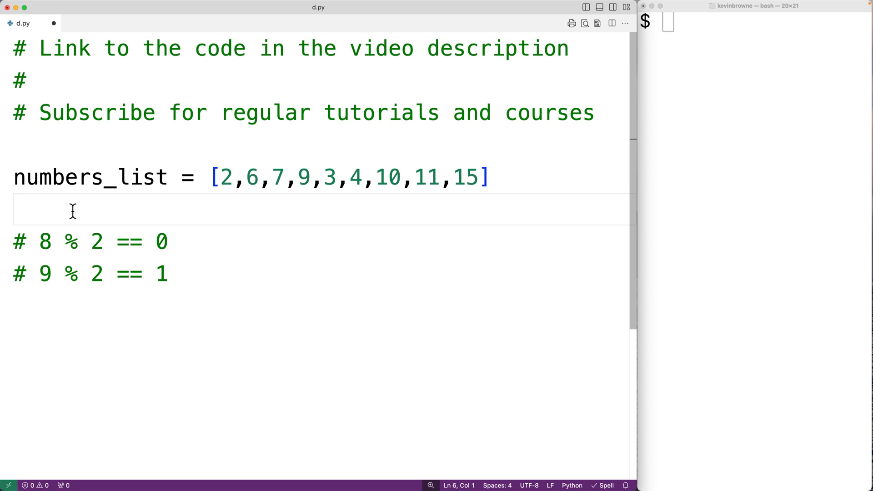
Initialise total_even = 0 and start a for loop over numbers_list
type("total_")
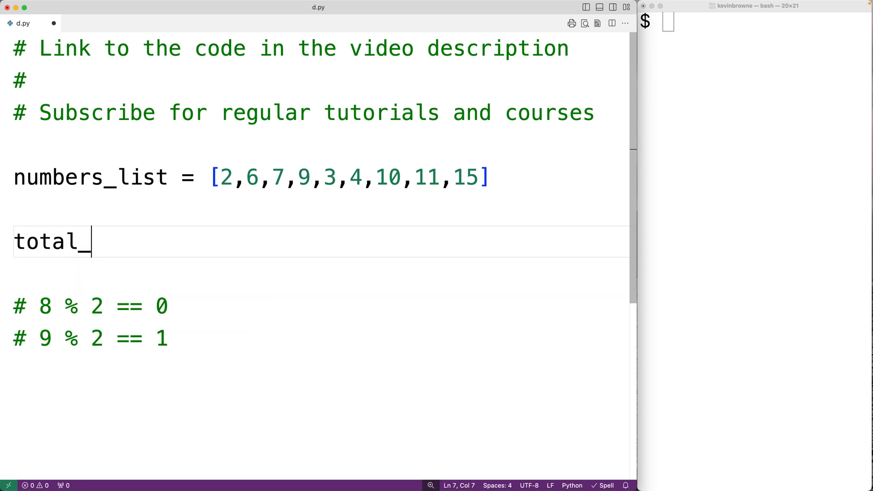
type("even =")
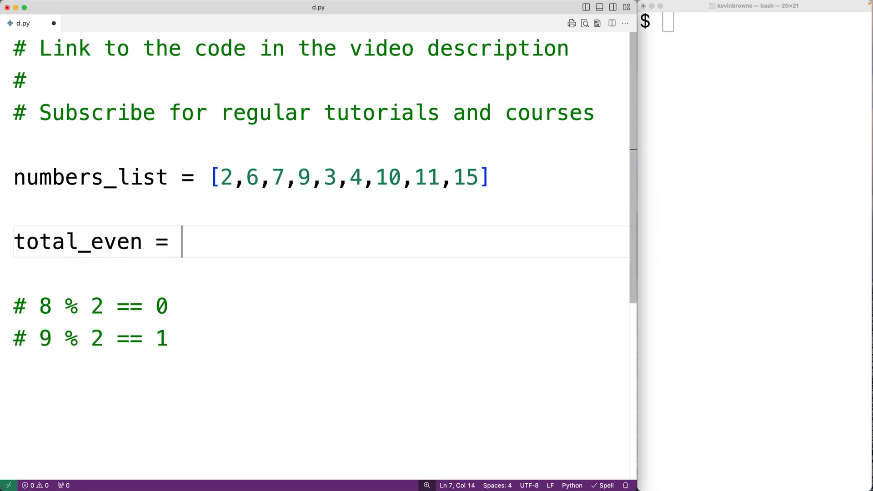
type("0")
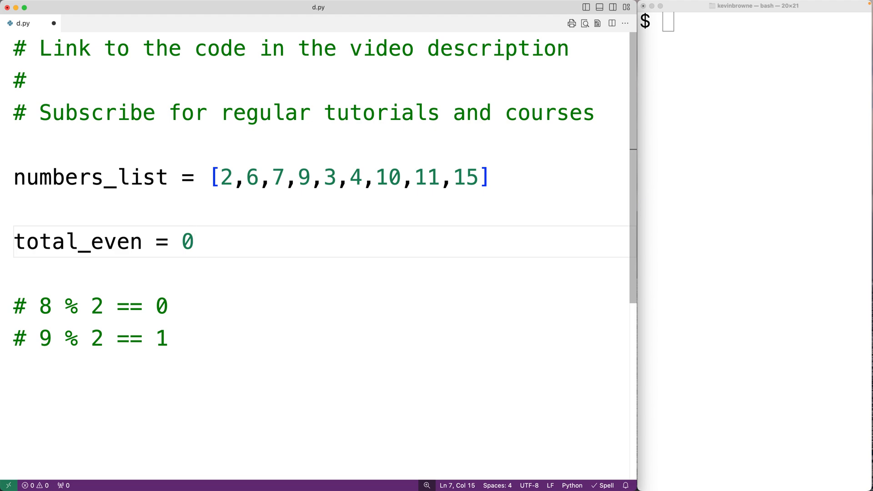
type("for n")
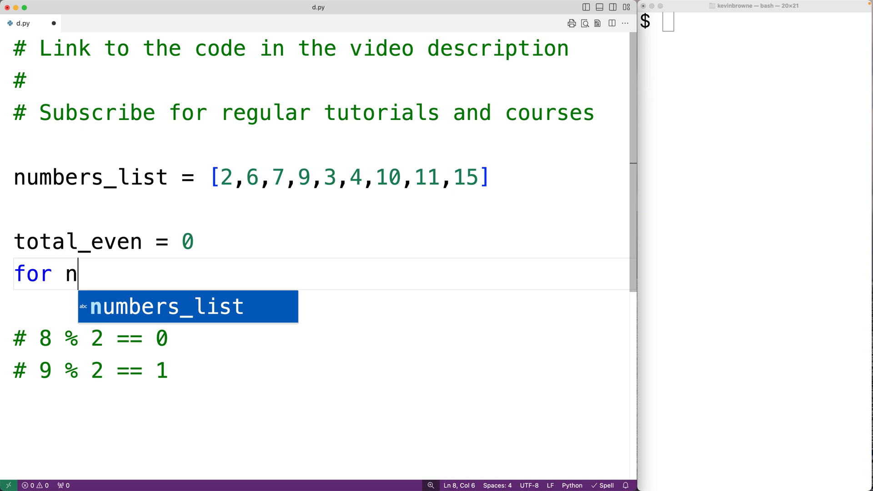
type("umber in numbers")
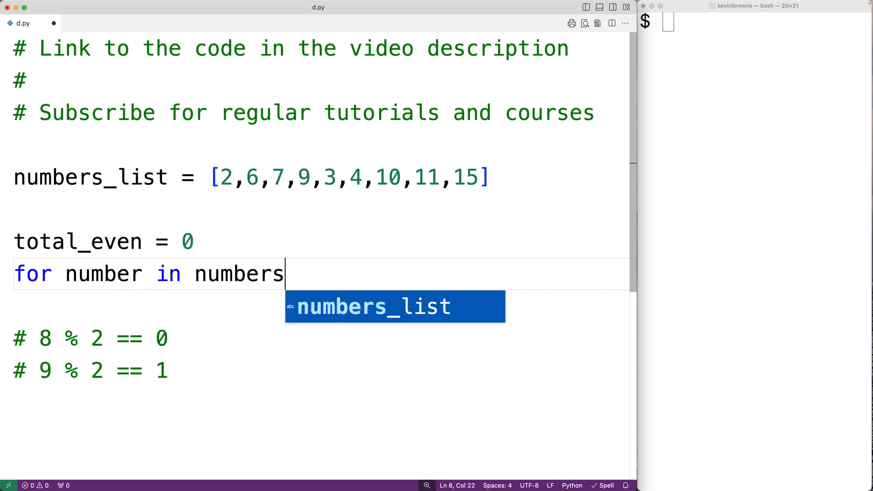
key("Enter")
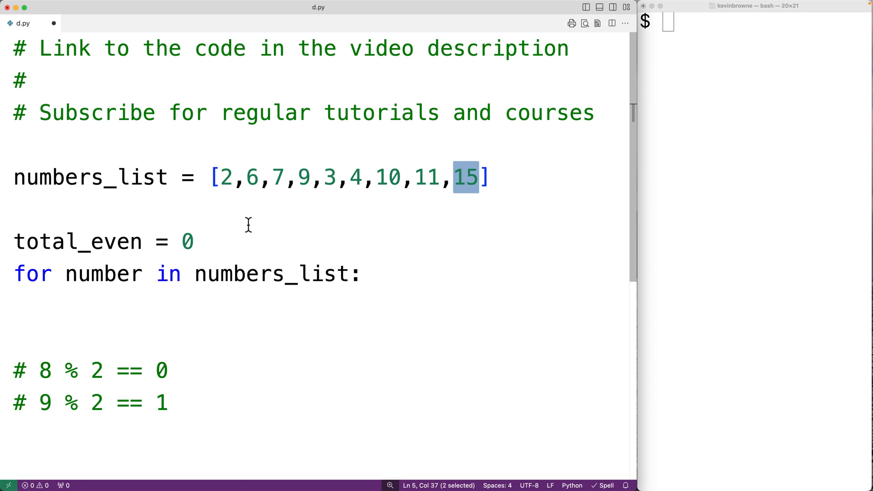
double_click(102, 274)
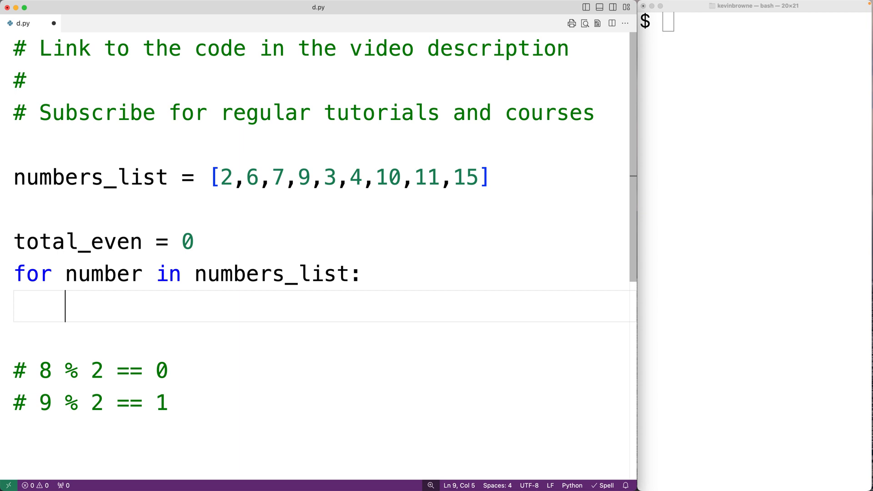
Inside the loop, add 1 to total_even whenever number % 2 == 0
type("if")
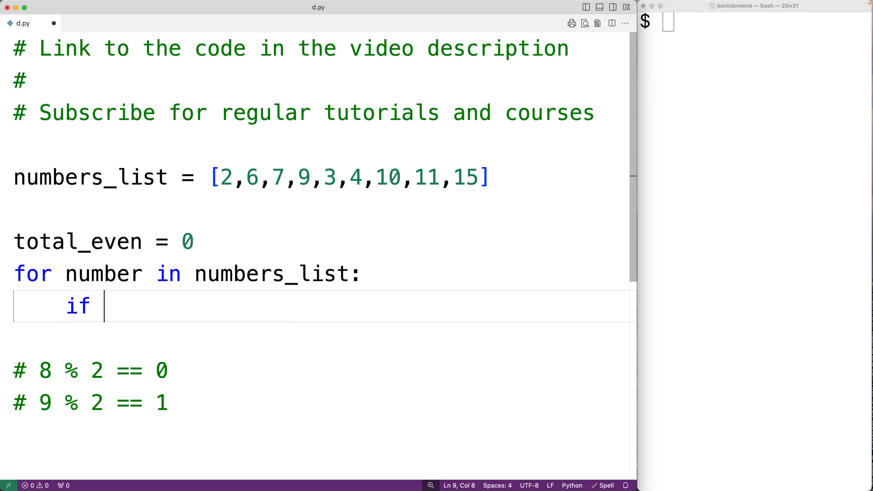
type("number %")
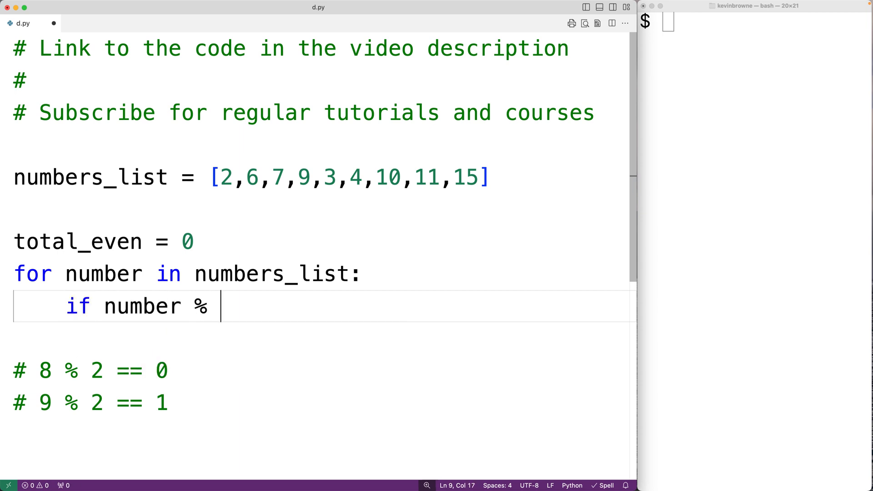
type("2")
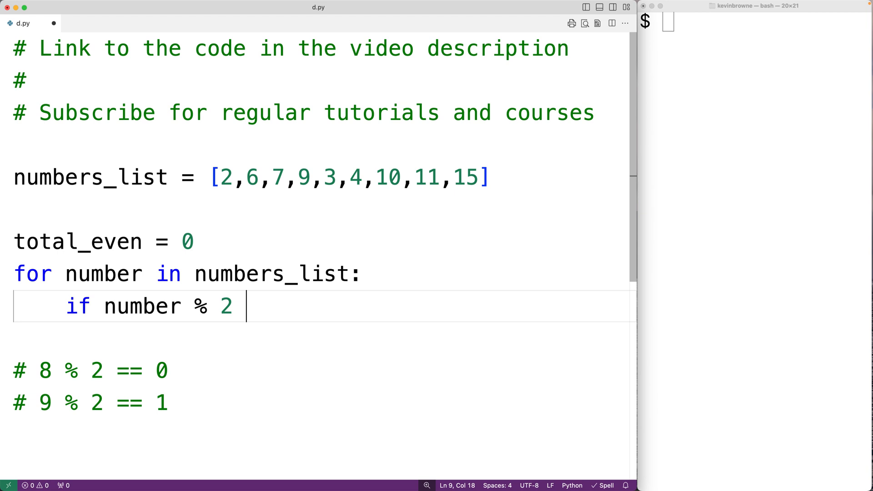
type("== 0:")
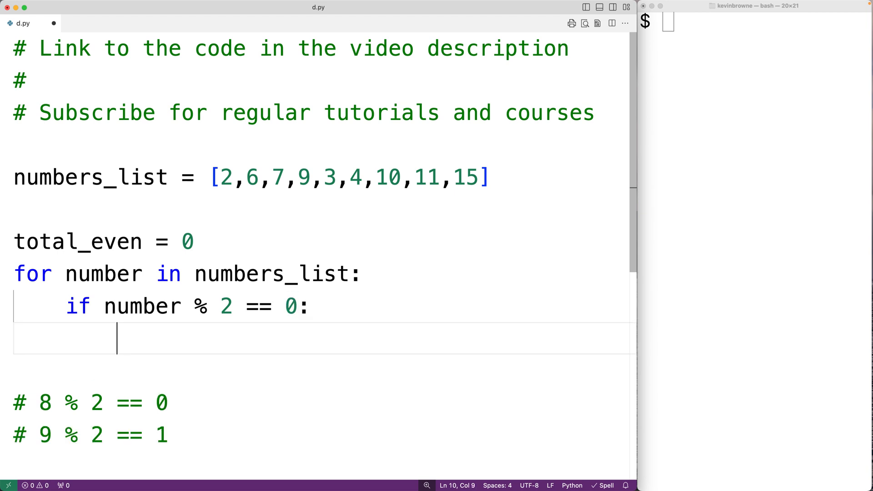
type("total_")
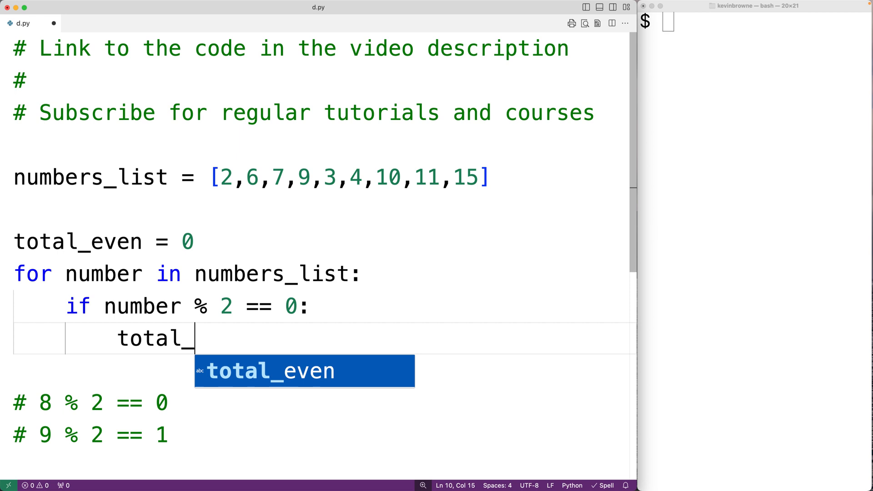
type("even += 1")
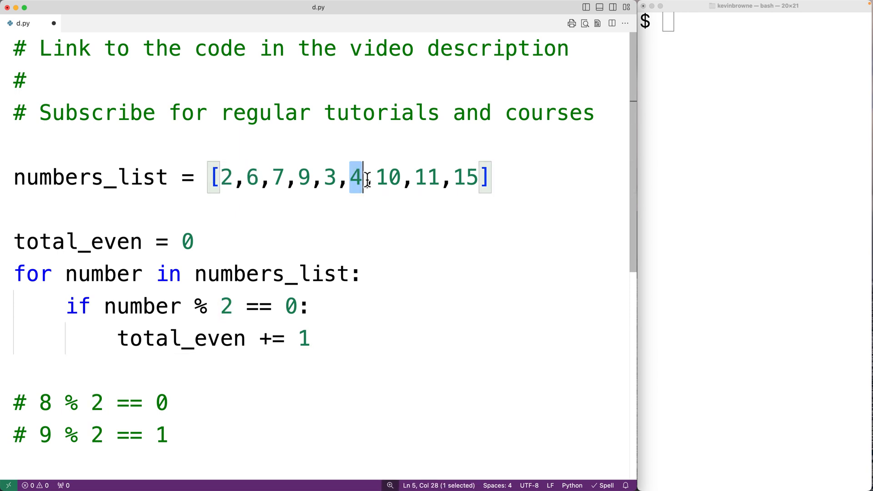
double_click(180, 338)
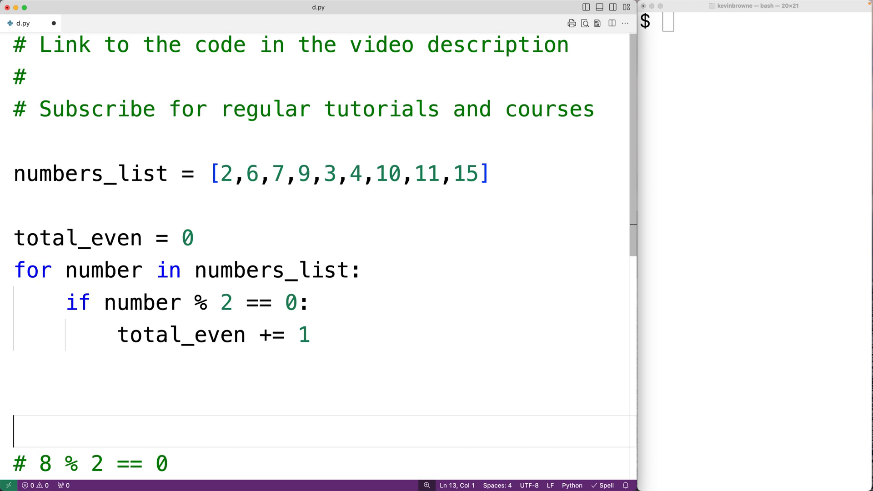
Add print(total_even) after the loop and run d.py, which outputs 4
type("print(total_")
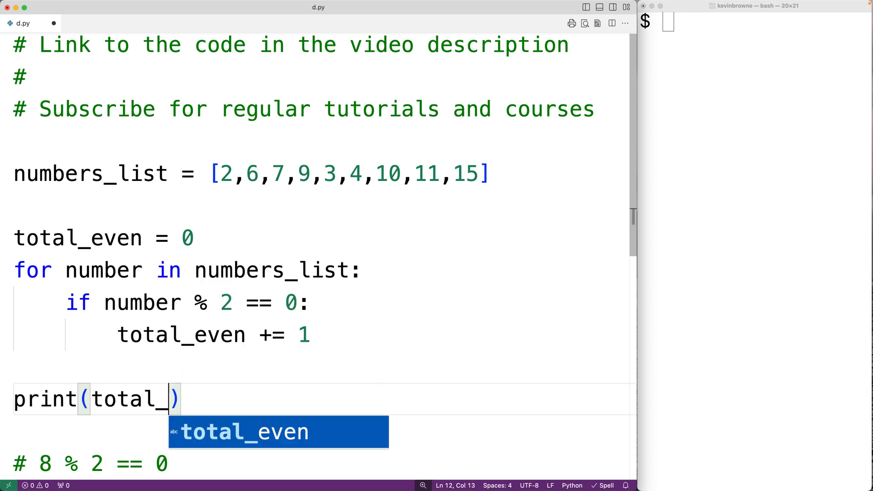
key("Tab")
type("python3 d.py")
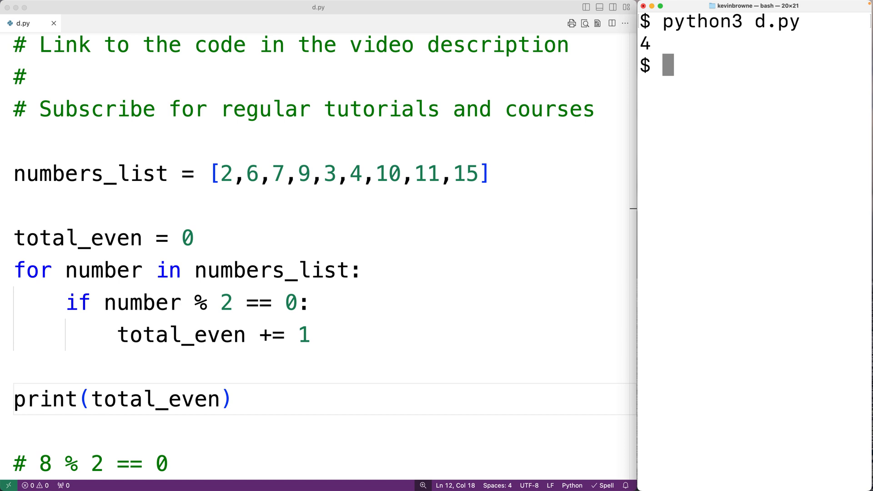
mouse_move(29, 173)
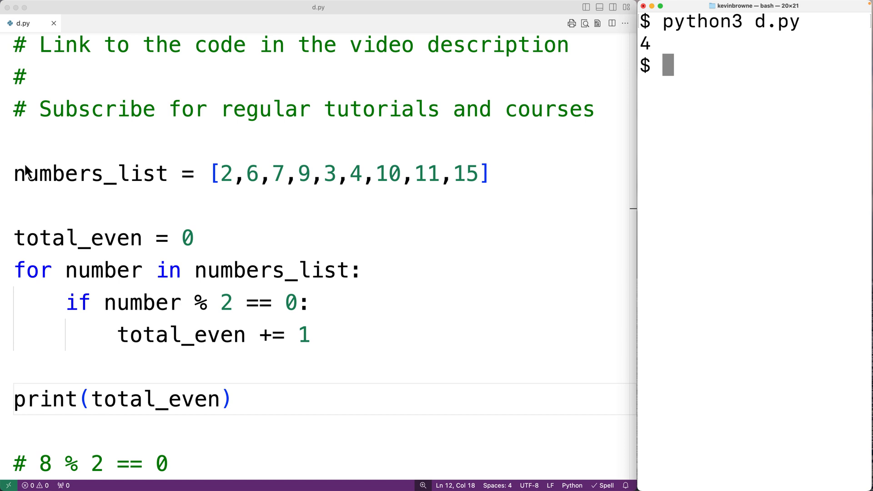
type("def")
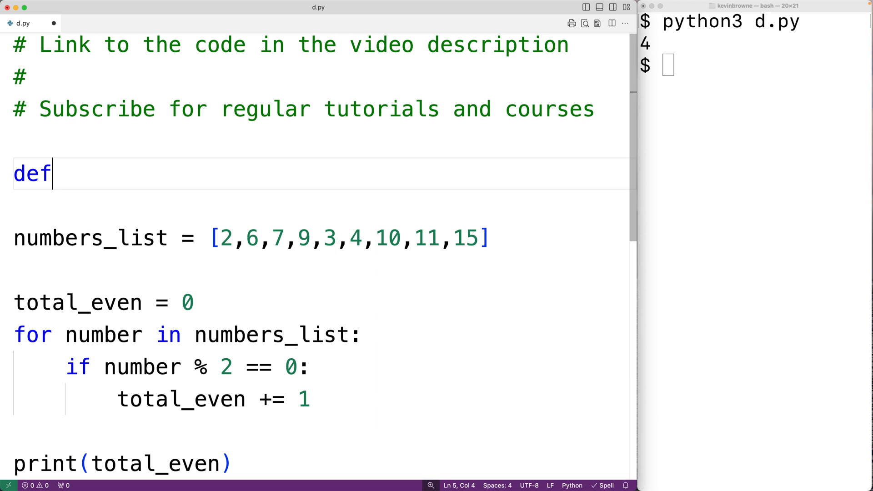
Declare def count_even(numbers_list): and cut the top-level counting loop
type("count_even")
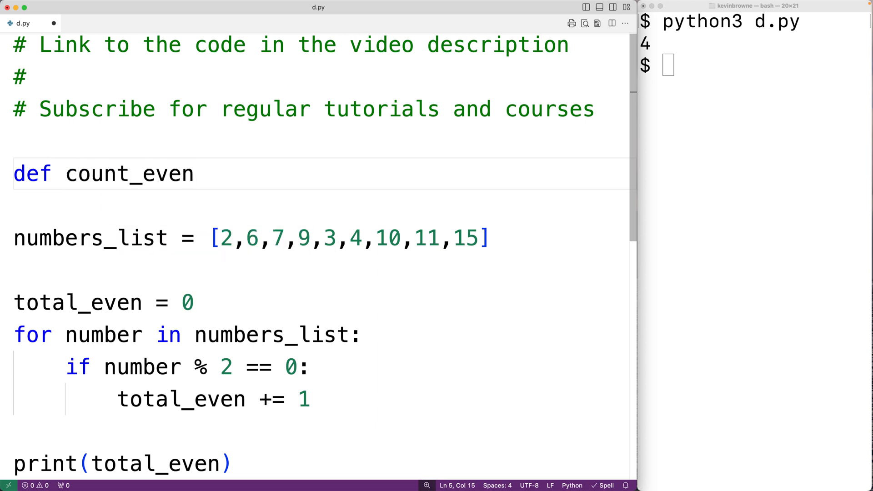
type("(numbers_list")
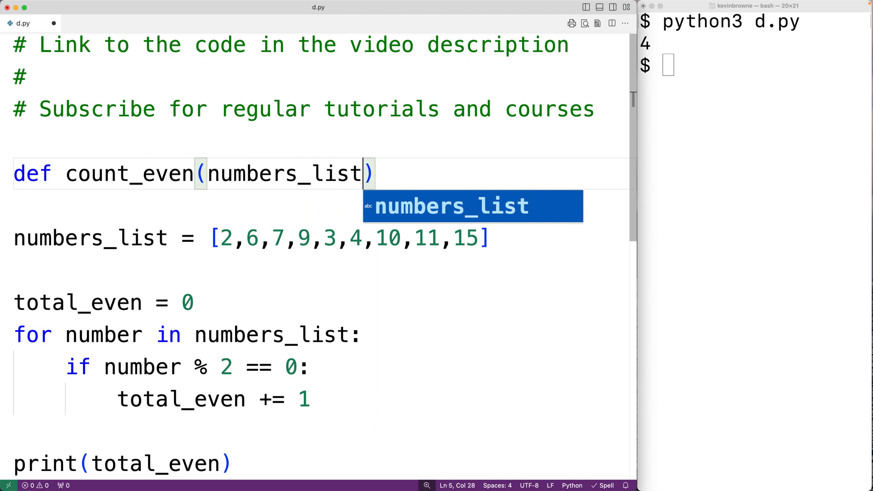
type(":")
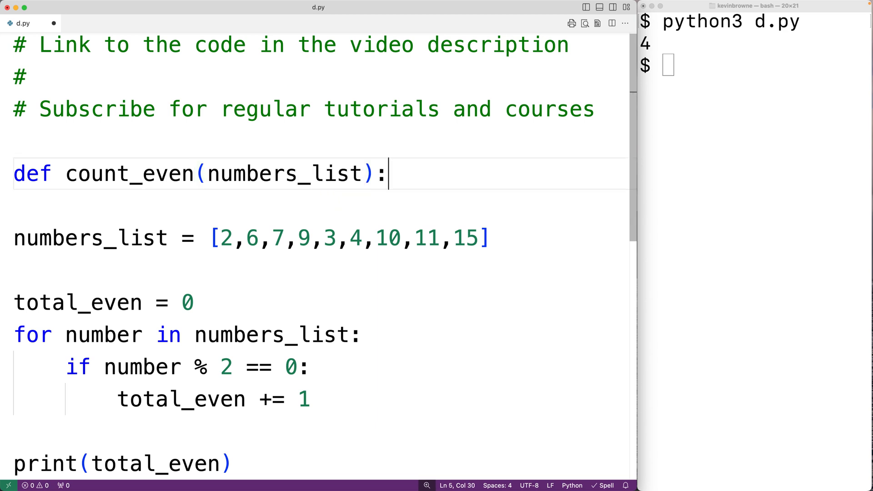
left_click_drag(17, 334, 312, 399)
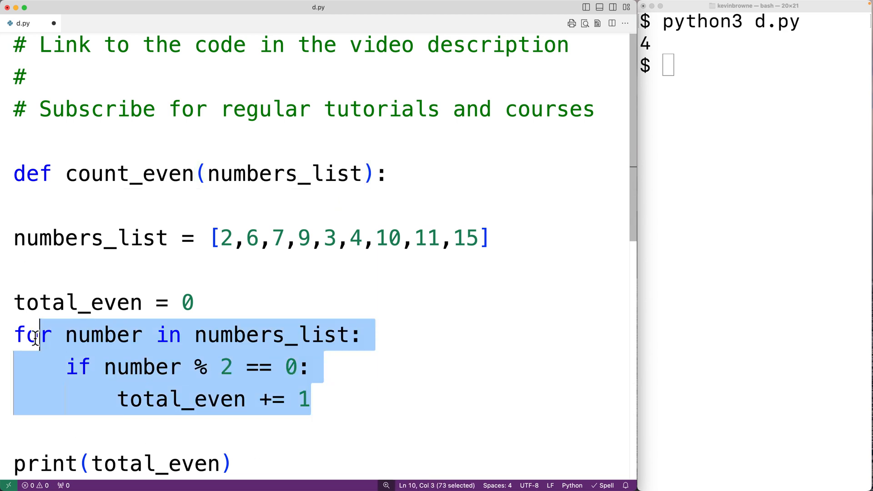
key("Delete")
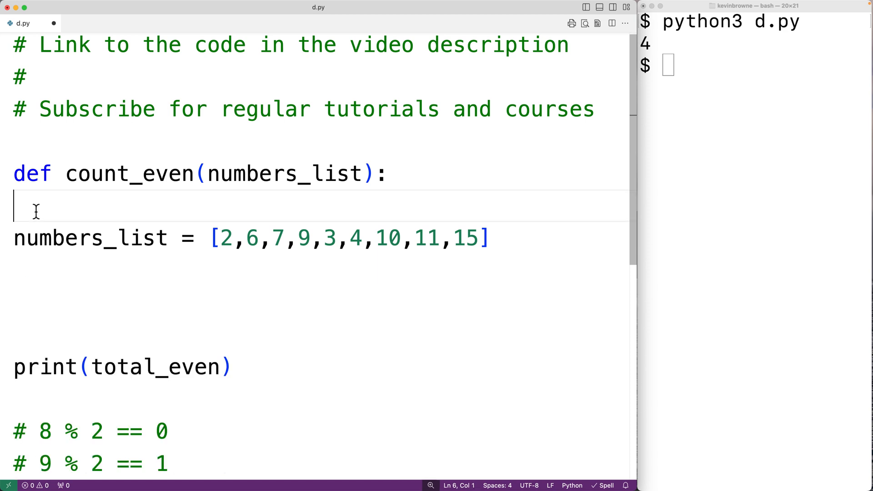
Place total_even = 0 and the loop inside the function and return total_even
type("total_even = 0")
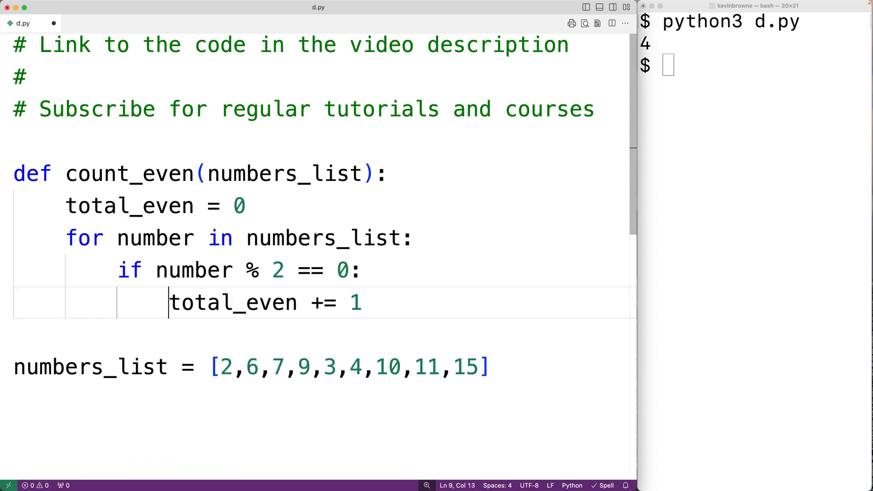
key("enter")
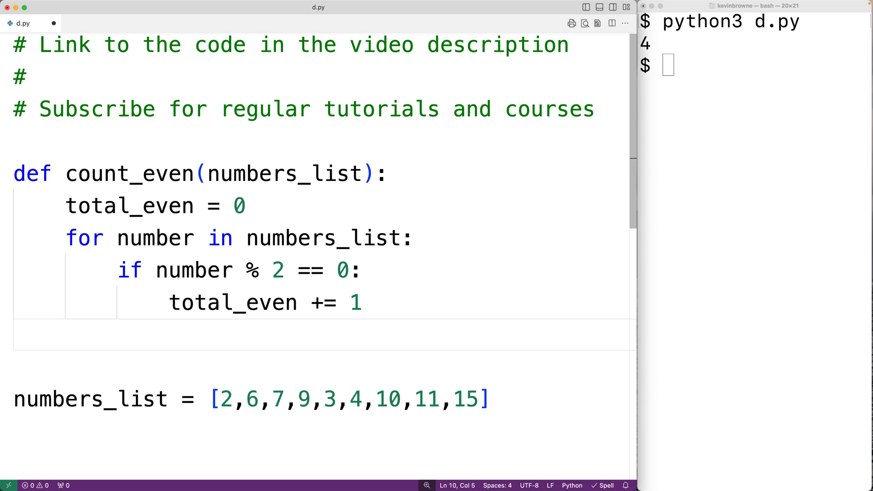
type("return total_even")
left_click(317, 462)
type("print(to")
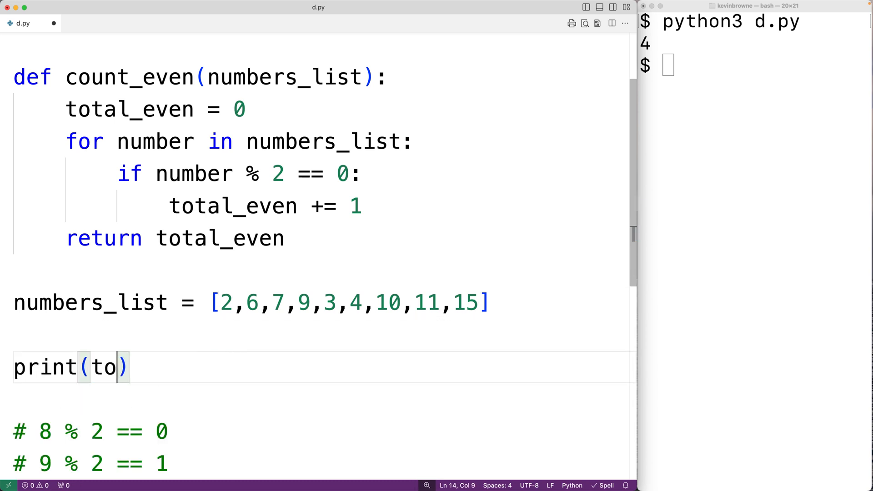
Change the print line to call count_even(numbers_list)
type("count_")
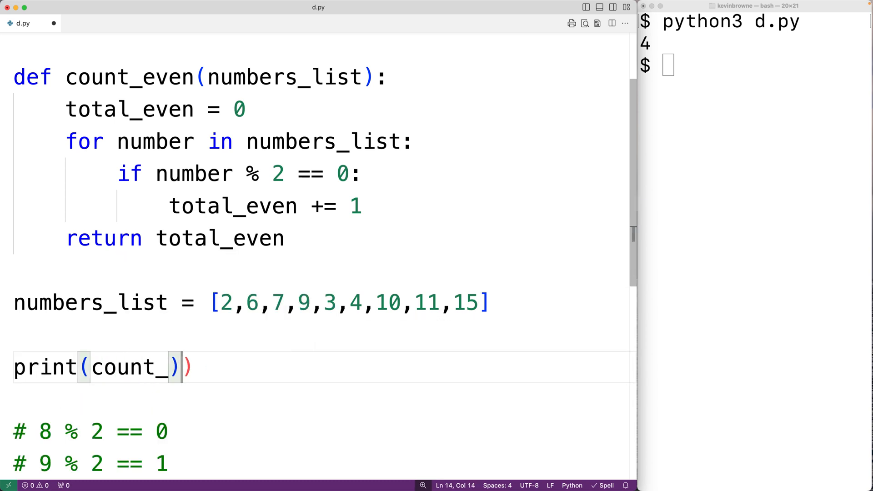
type("even(nu")
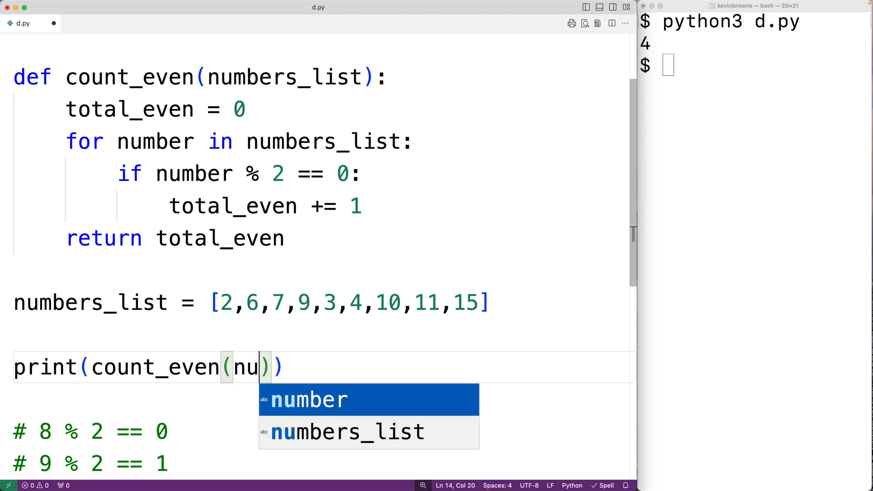